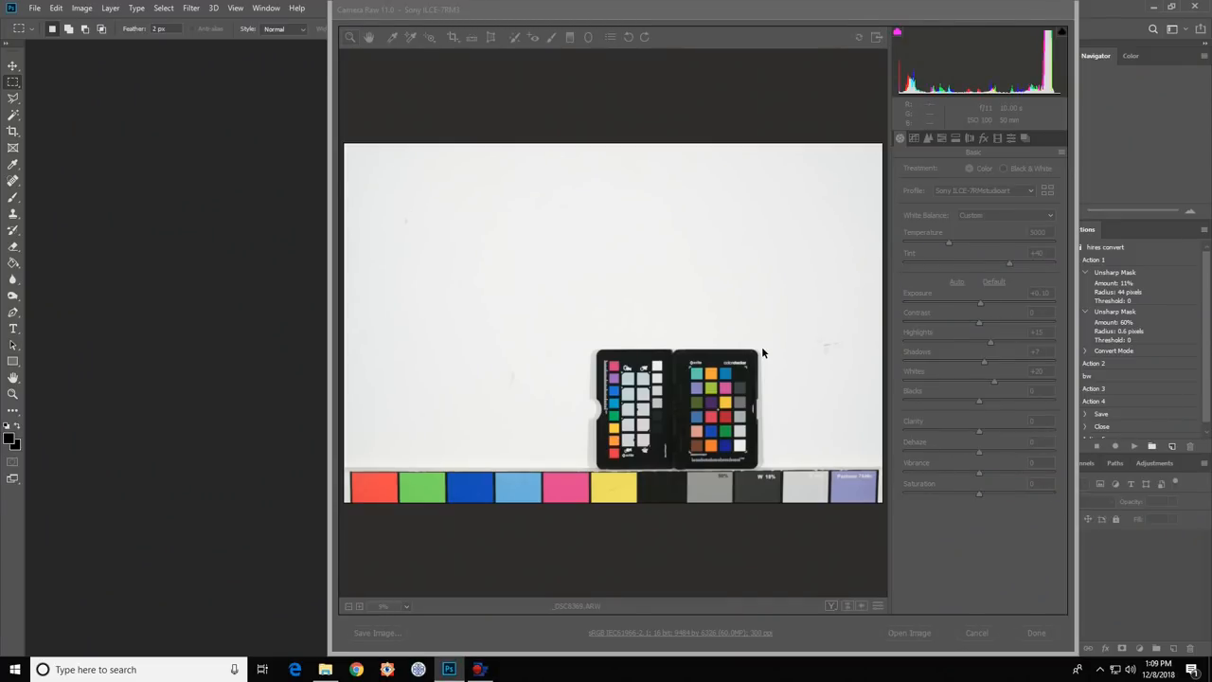
pyautogui.moveTo(758, 377)
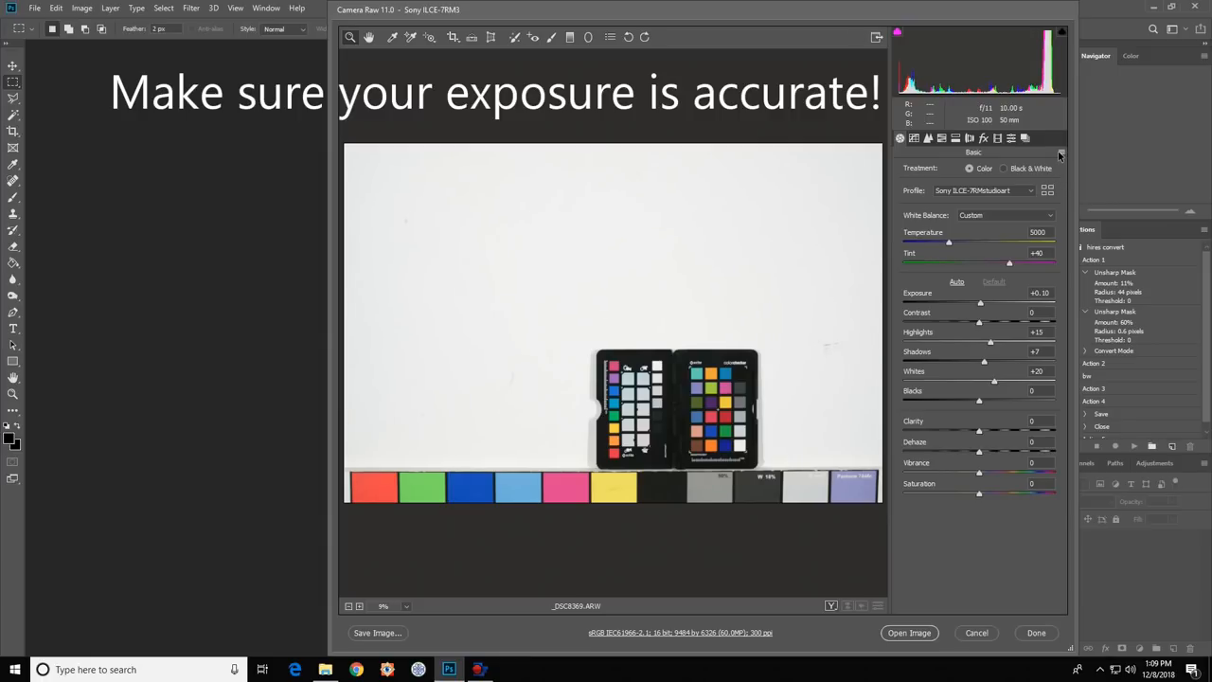
# - Reset Camera Raw defaults: Adobe Color profile, As Shot white balance, all tone sliders at zero
pyautogui.click(1061, 152)
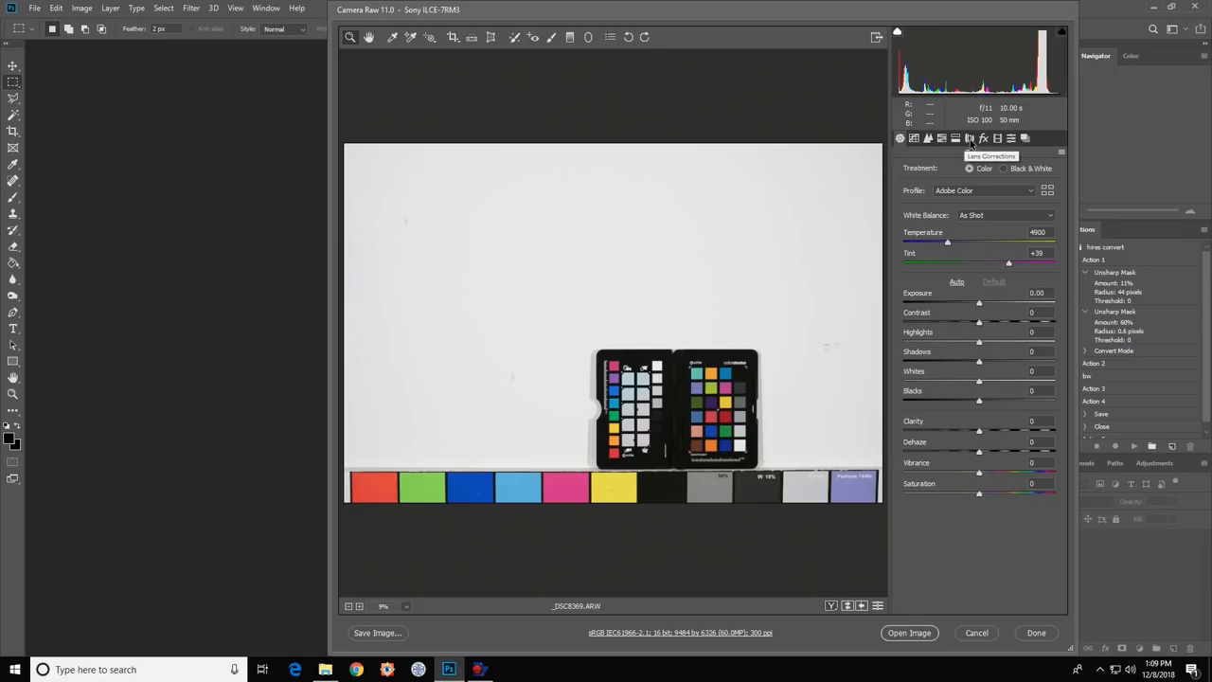
# - Enable Remove Chromatic Aberration in the Lens Corrections profile settings
pyautogui.click(969, 138)
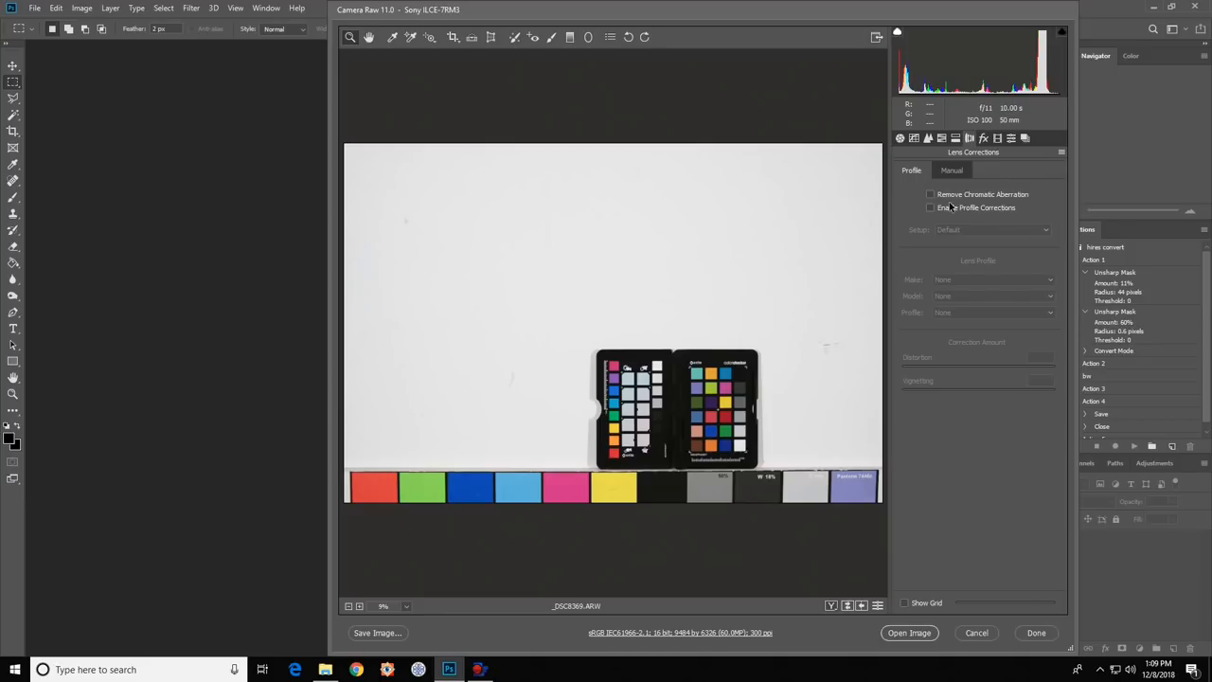
pyautogui.click(930, 193)
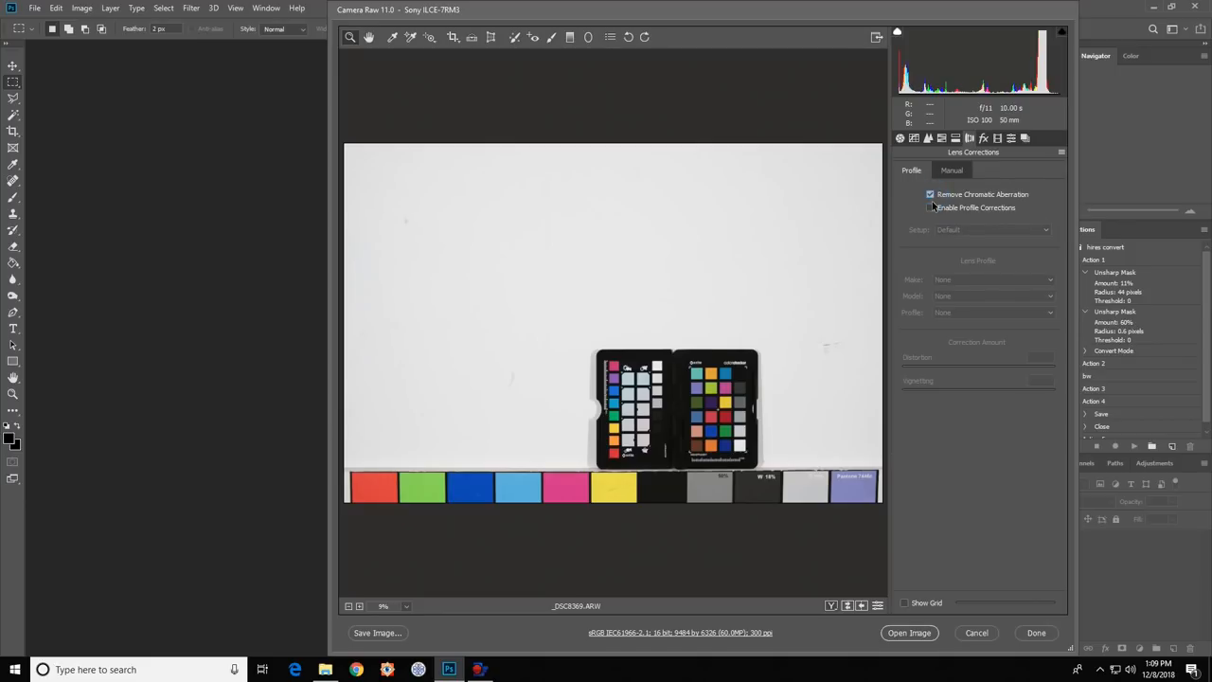
pyautogui.click(930, 206)
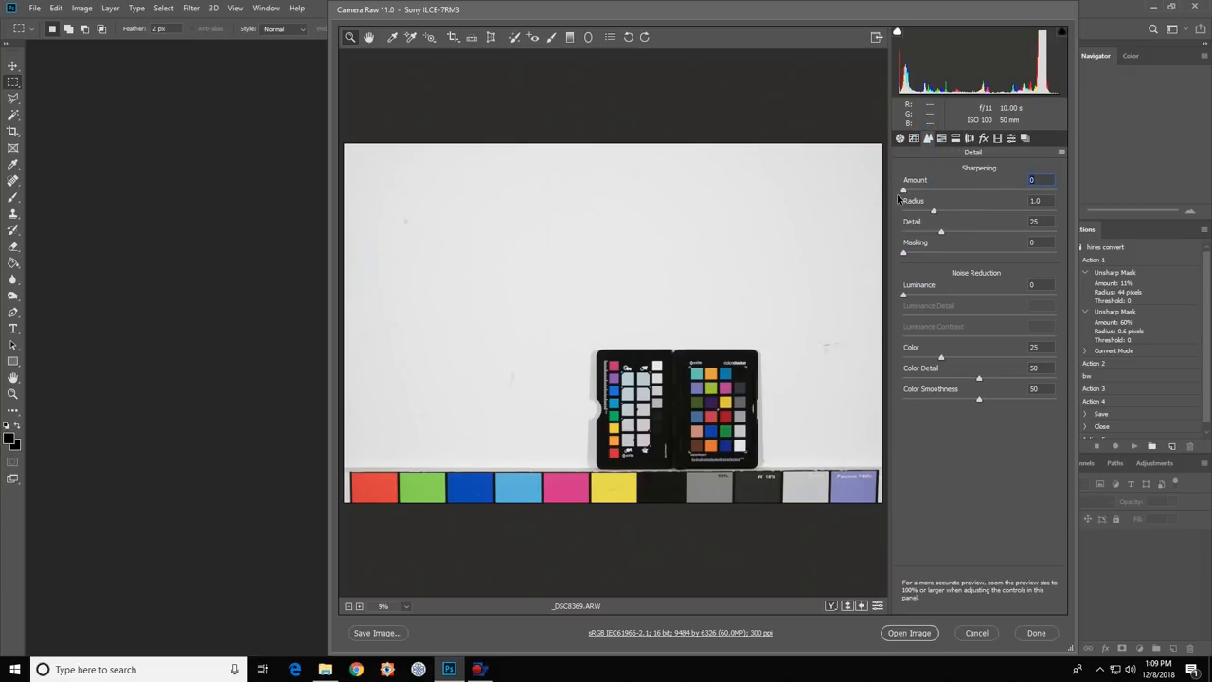
pyautogui.moveTo(966, 303)
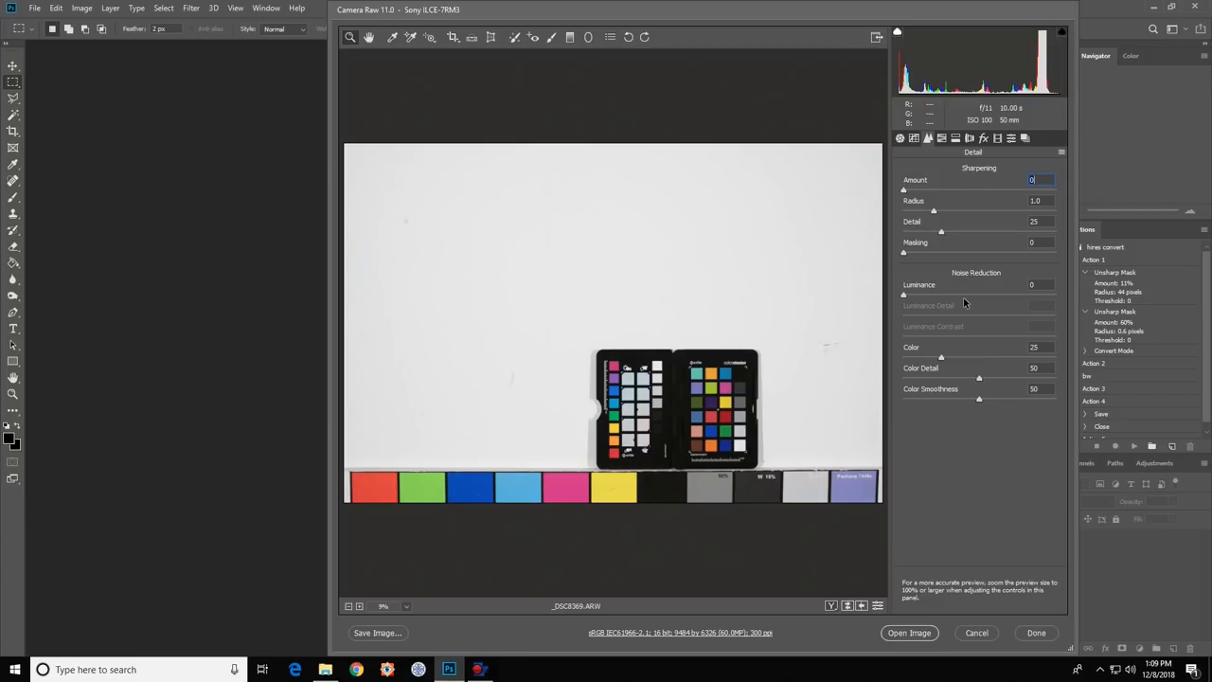
pyautogui.moveTo(950, 295)
pyautogui.write('30')
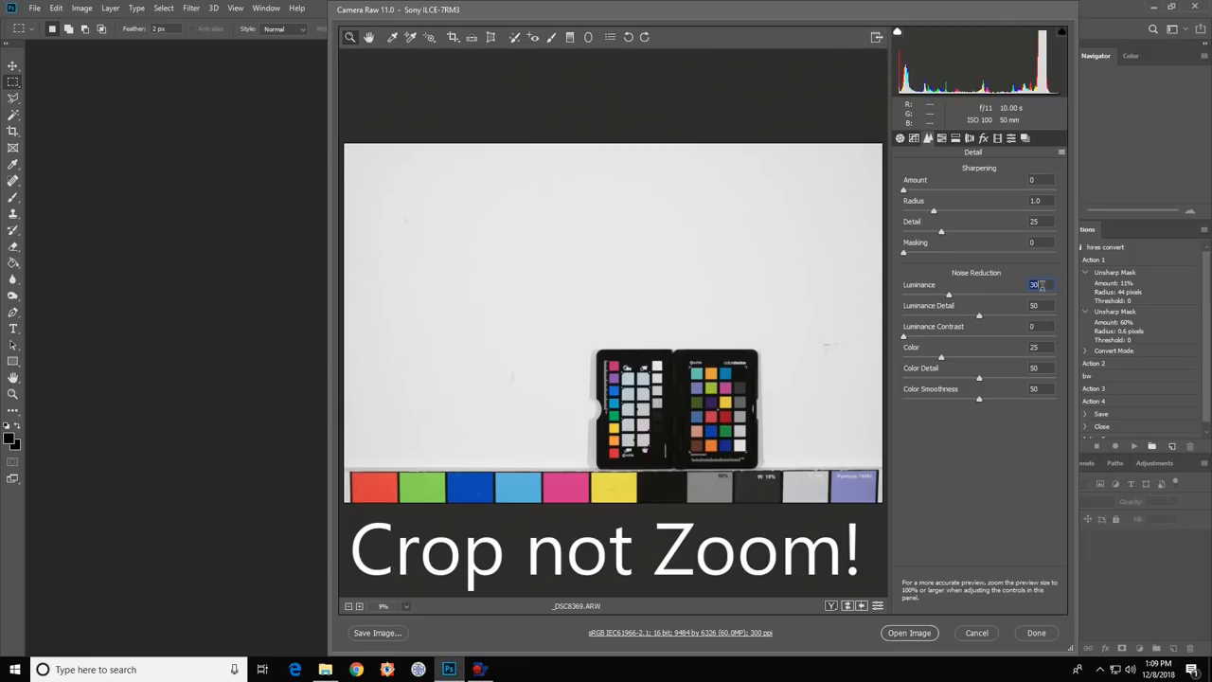
# - Return to the Basic adjustments after zeroing Sharpening Amount and Luminance noise reduction
pyautogui.click(899, 139)
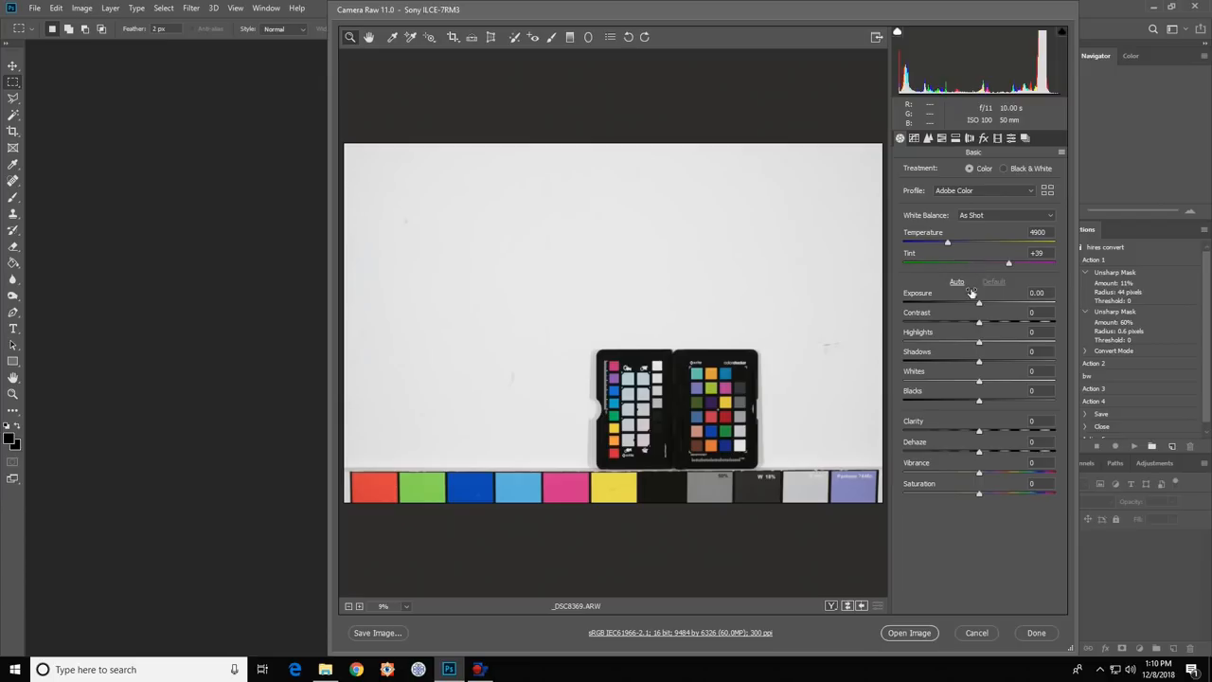
pyautogui.moveTo(977, 254)
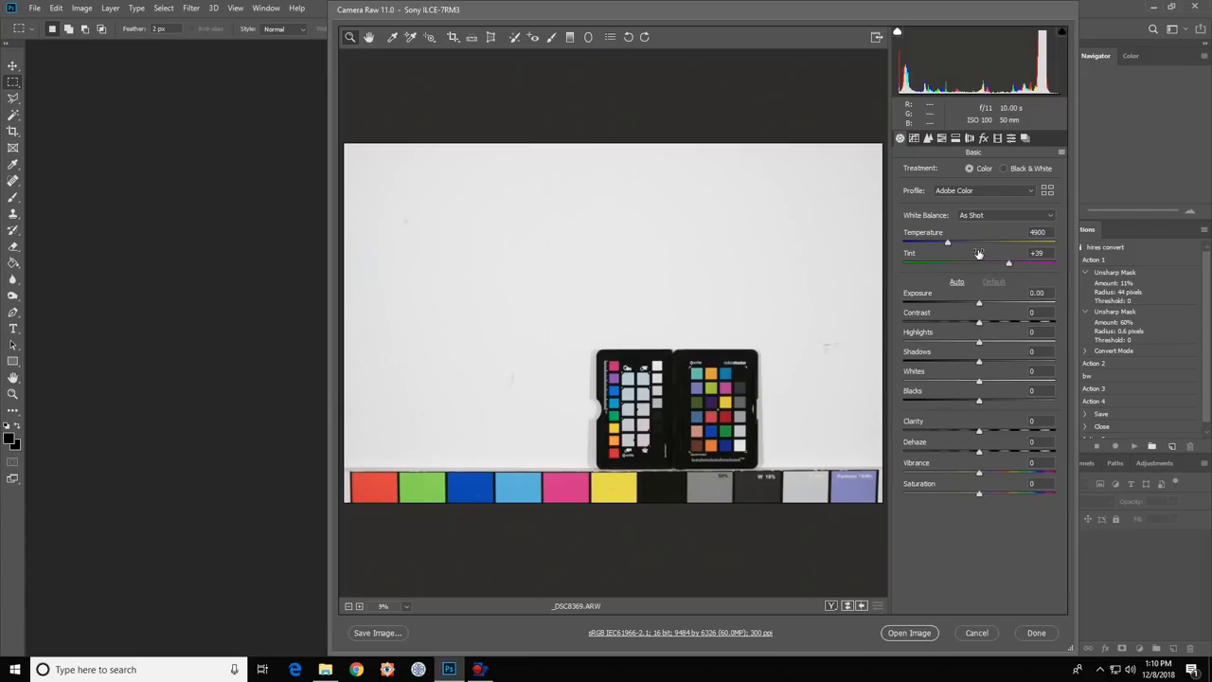
pyautogui.moveTo(960, 462)
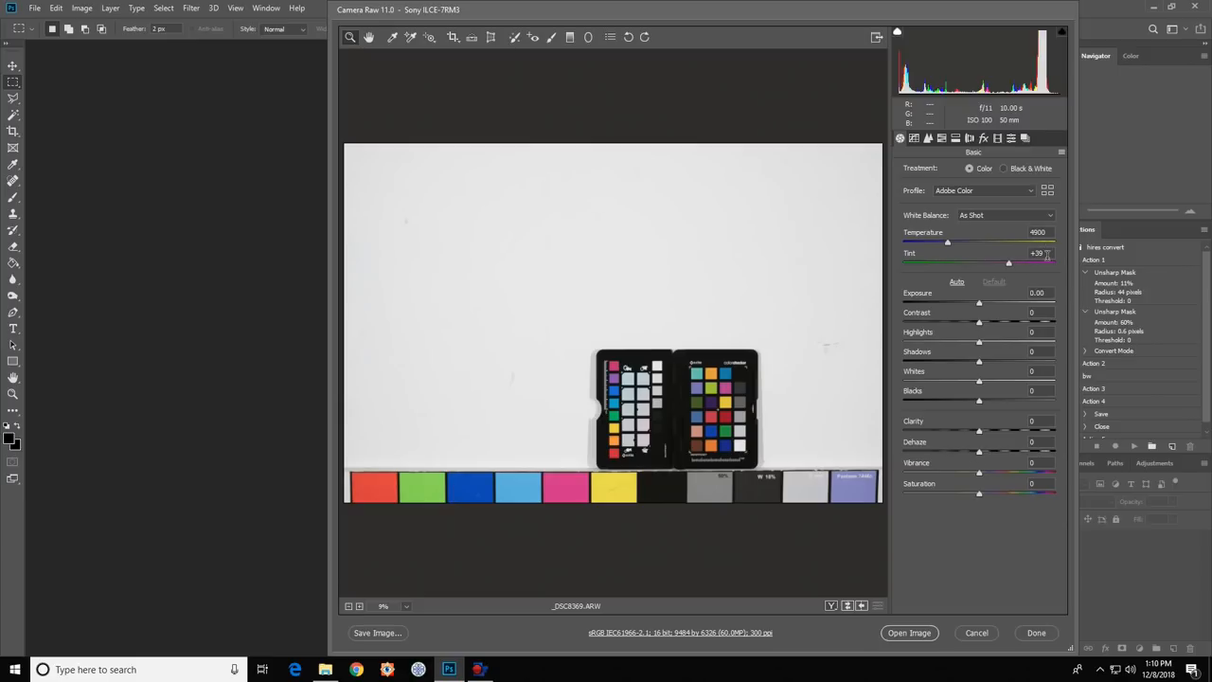
pyautogui.moveTo(952, 243)
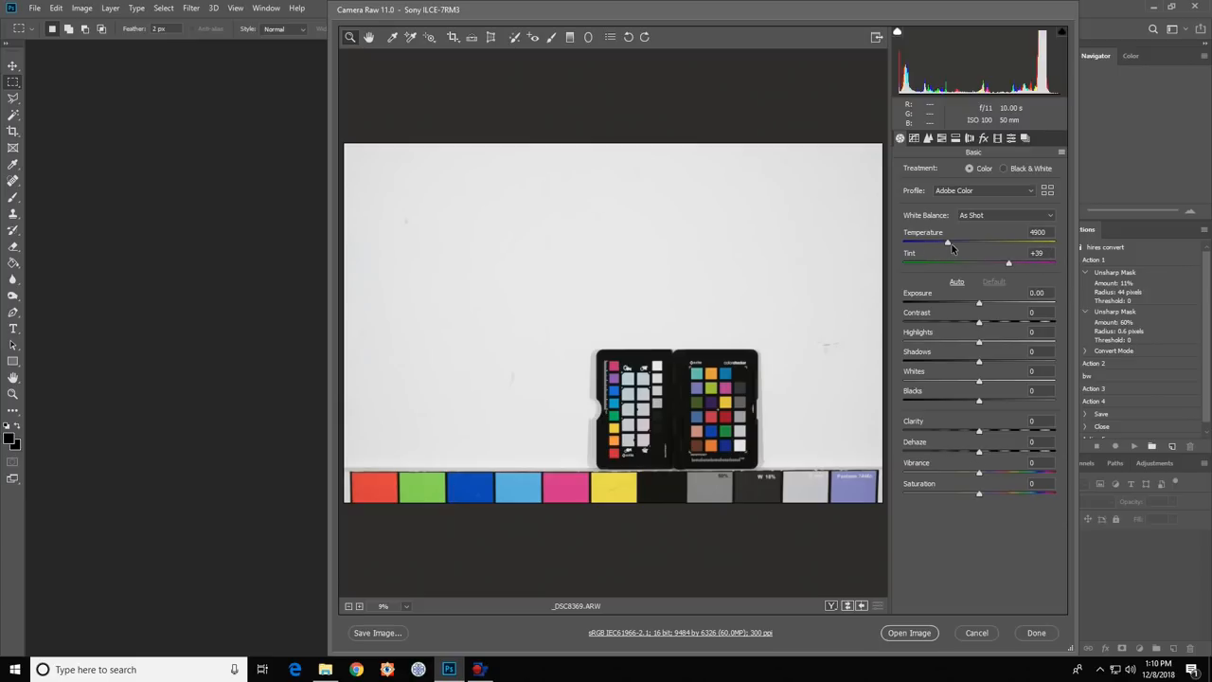
# - Replace the white balance Temperature value with 5000 K
pyautogui.tripleClick(1038, 231)
pyautogui.write('5000')
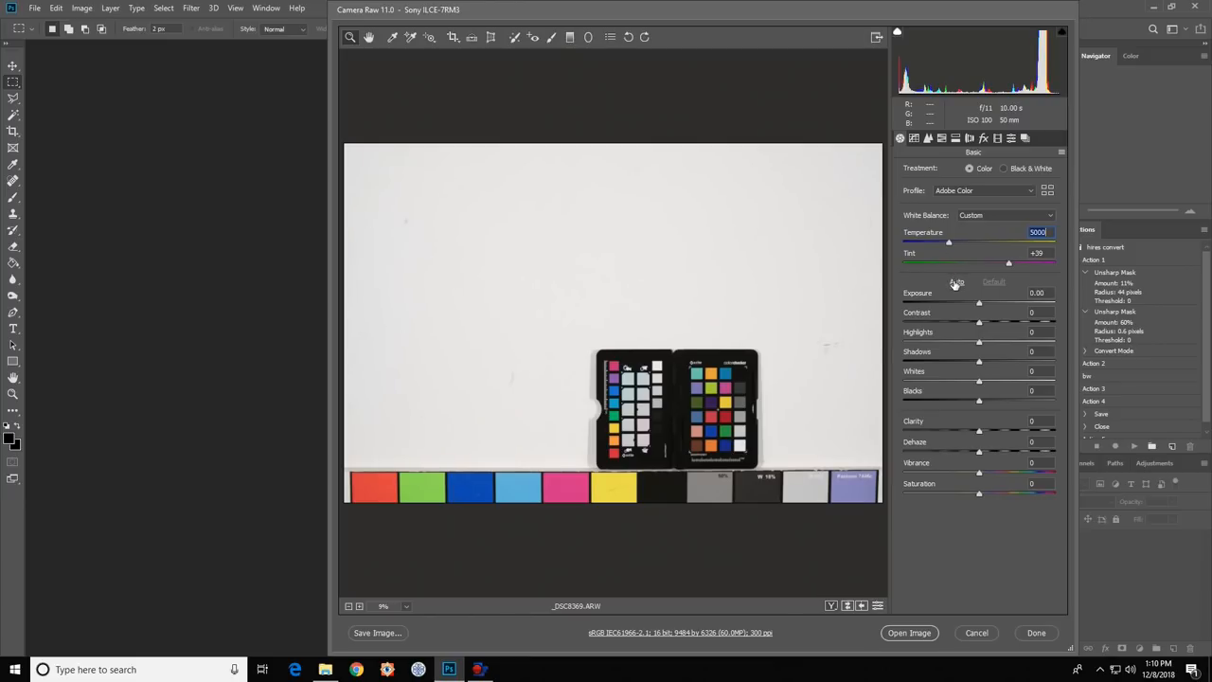
pyautogui.moveTo(699, 314)
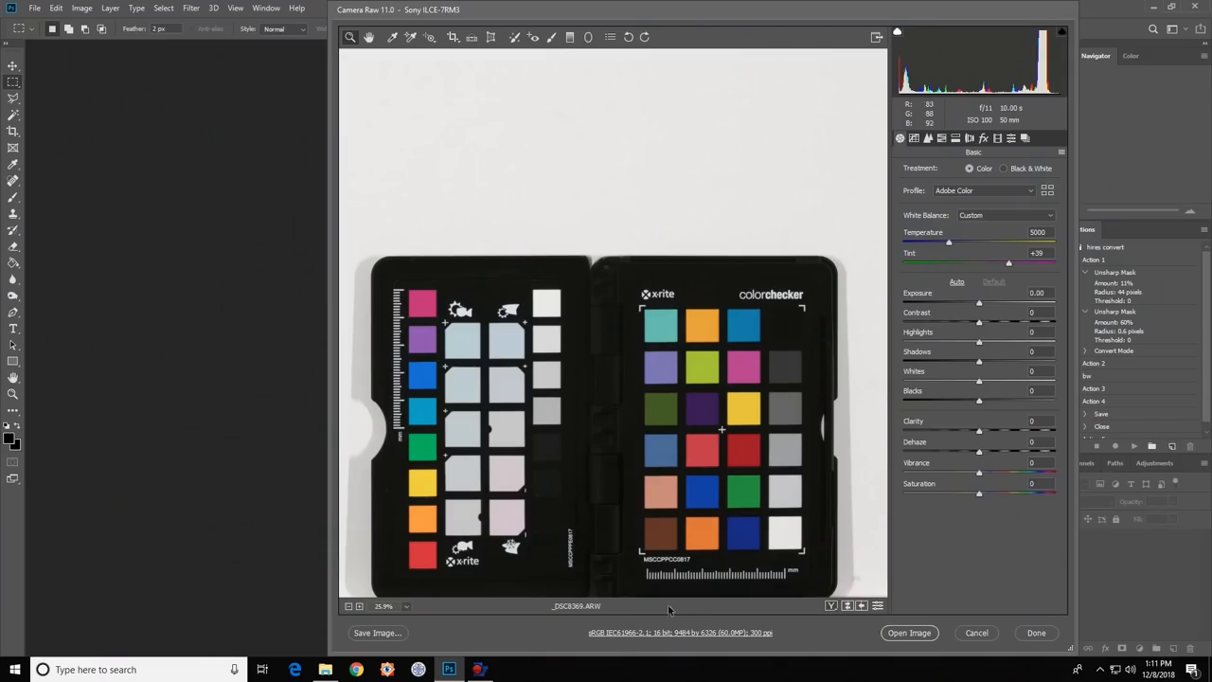
pyautogui.moveTo(699, 636)
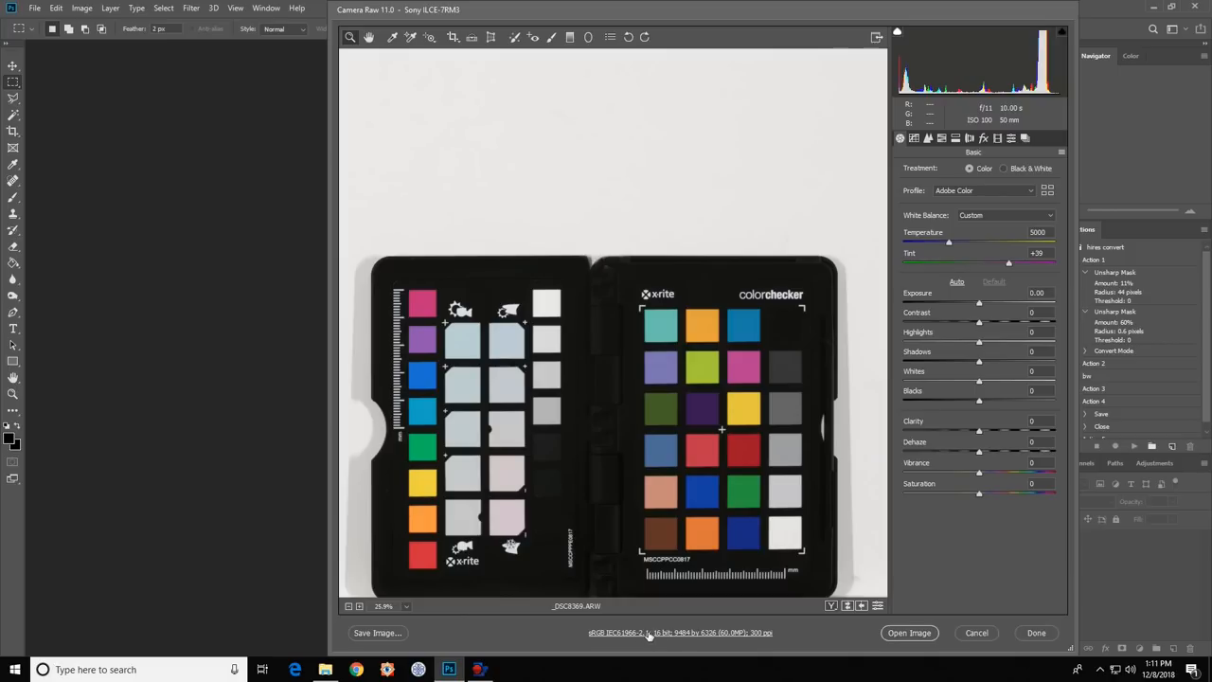
# - Bring up the Workflow Options from the link below the zoomed color checker preview
pyautogui.click(678, 632)
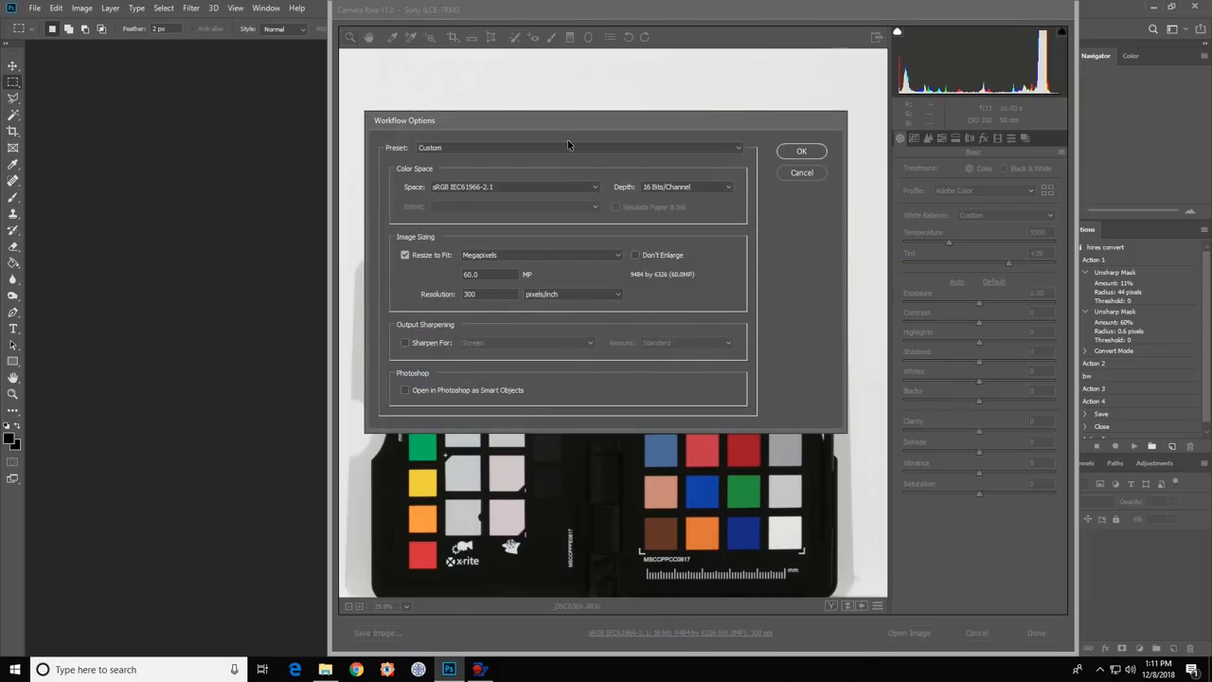
# - Confirm workflow options: sRGB IEC61966-2.1, 16 Bits/Channel, Resize to Fit turned off
pyautogui.click(405, 254)
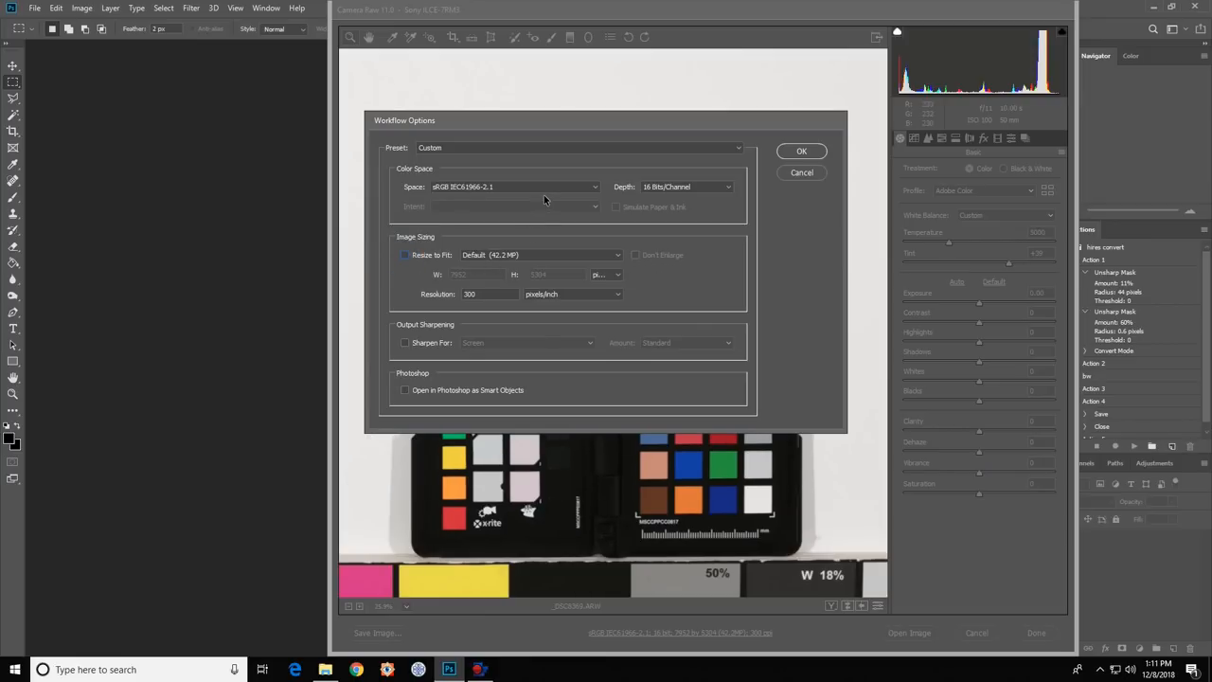
pyautogui.moveTo(670, 197)
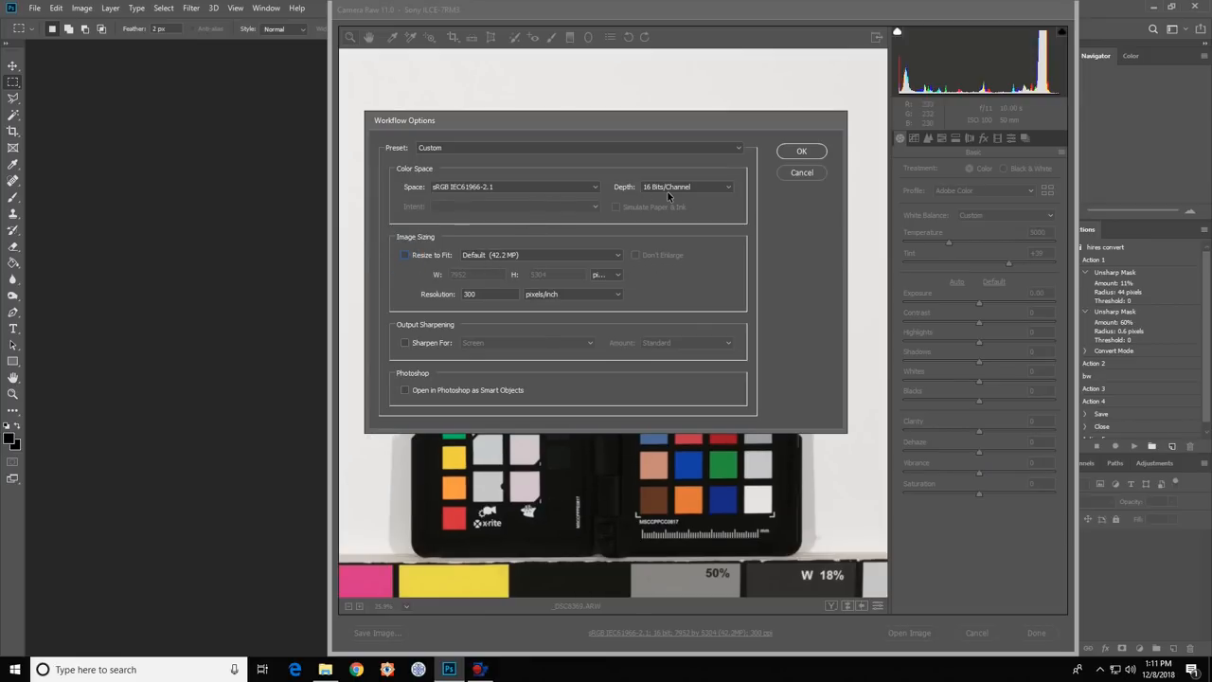
pyautogui.moveTo(556, 195)
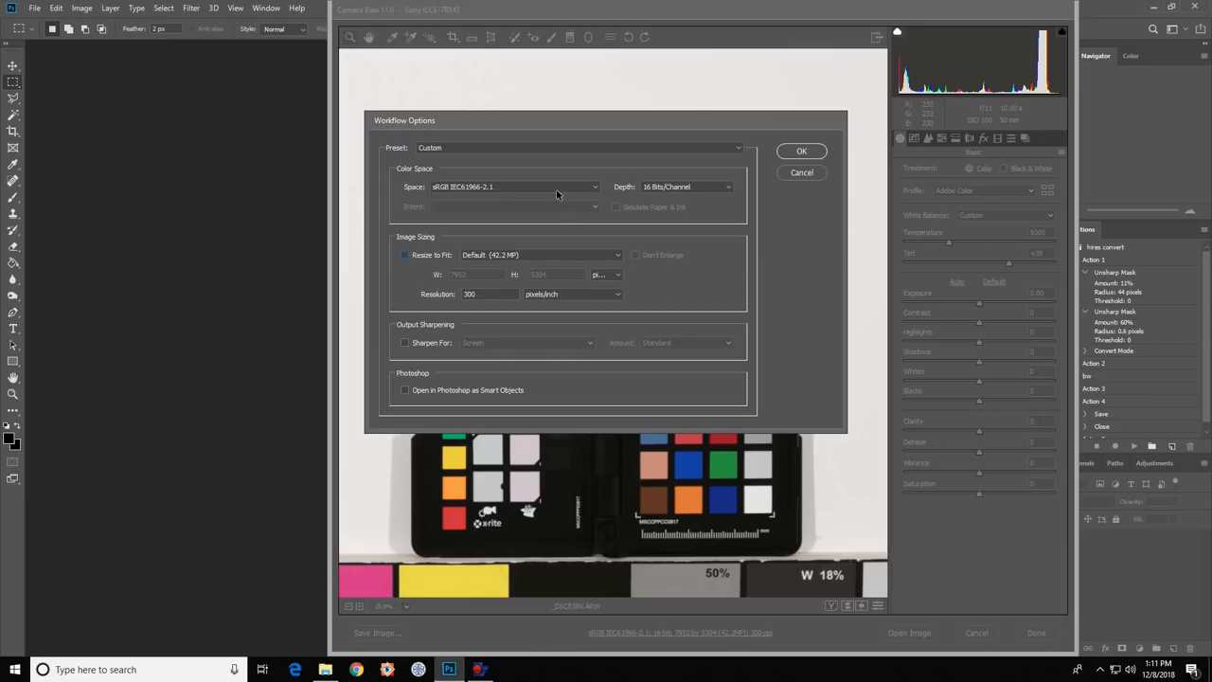
pyautogui.moveTo(519, 195)
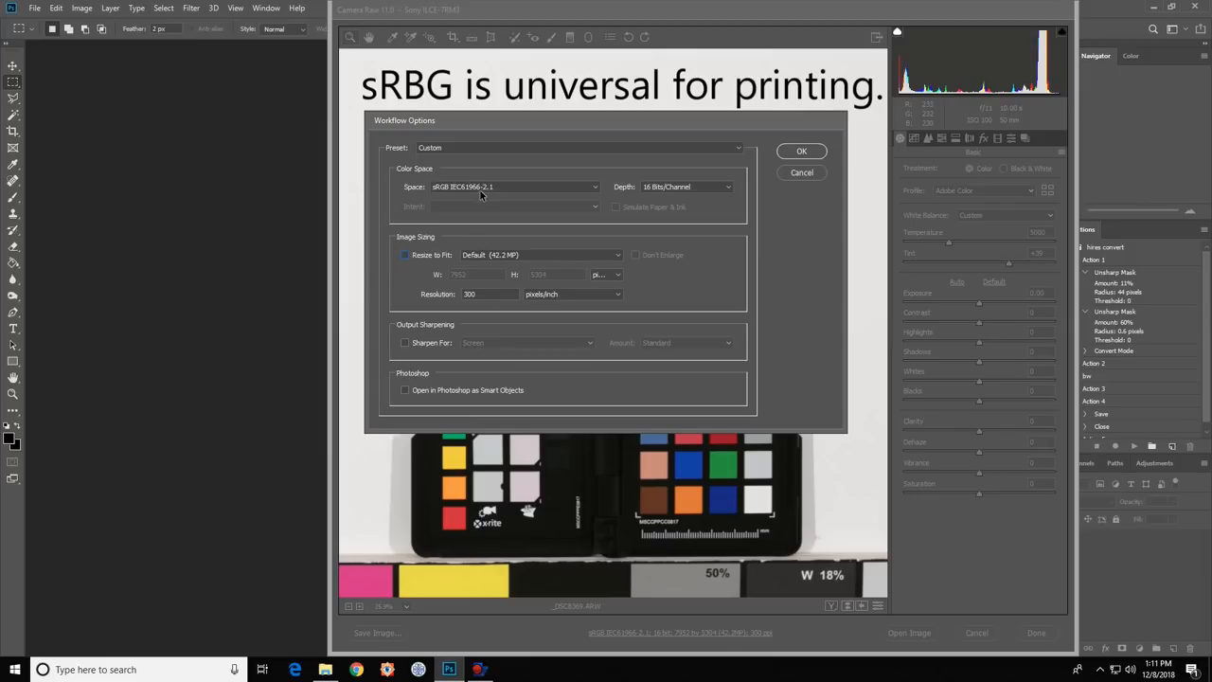
pyautogui.moveTo(485, 195)
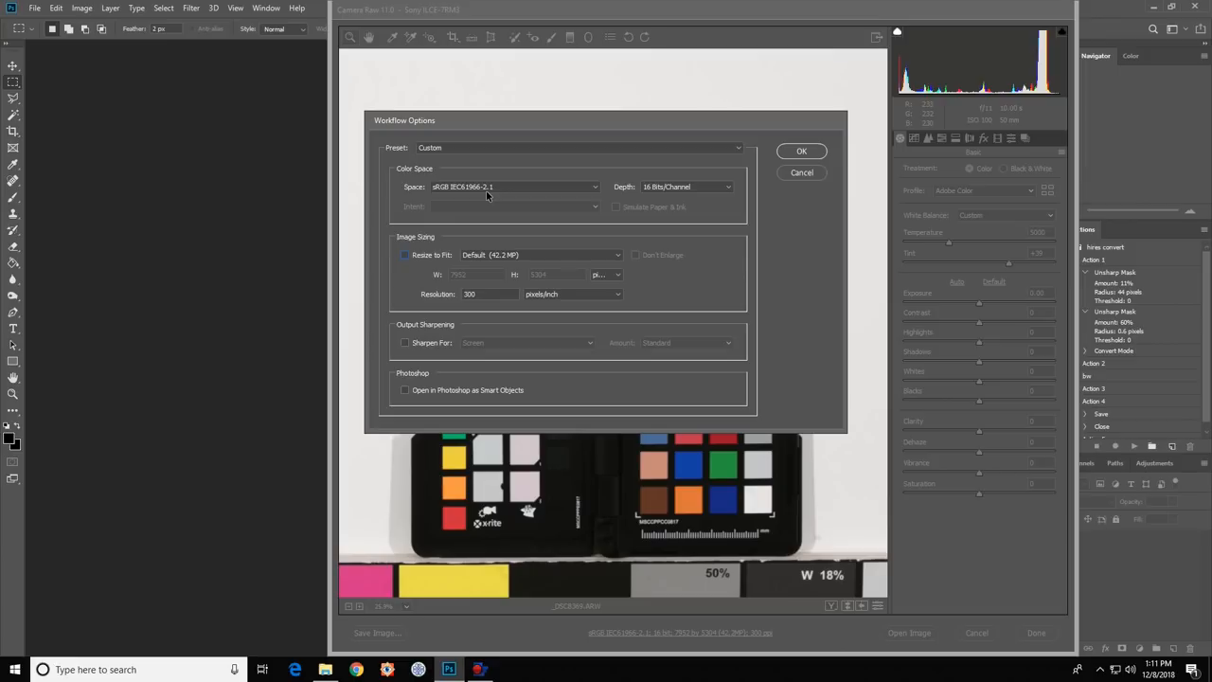
pyautogui.moveTo(801, 152)
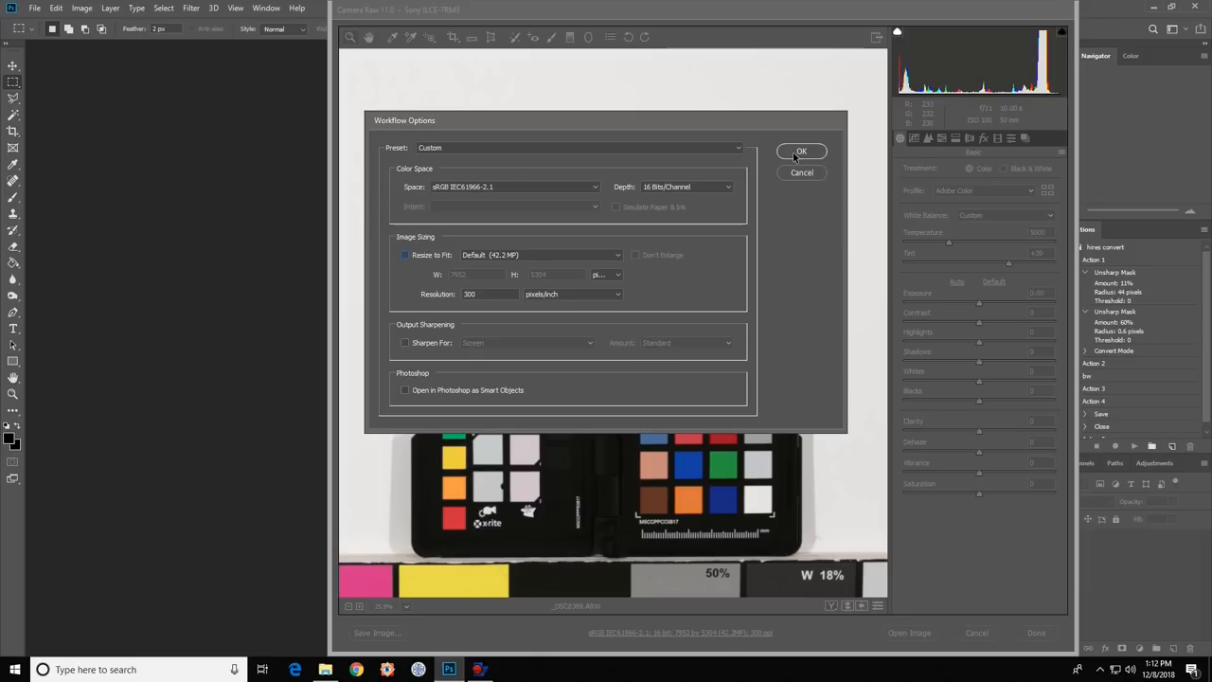
pyautogui.click(801, 151)
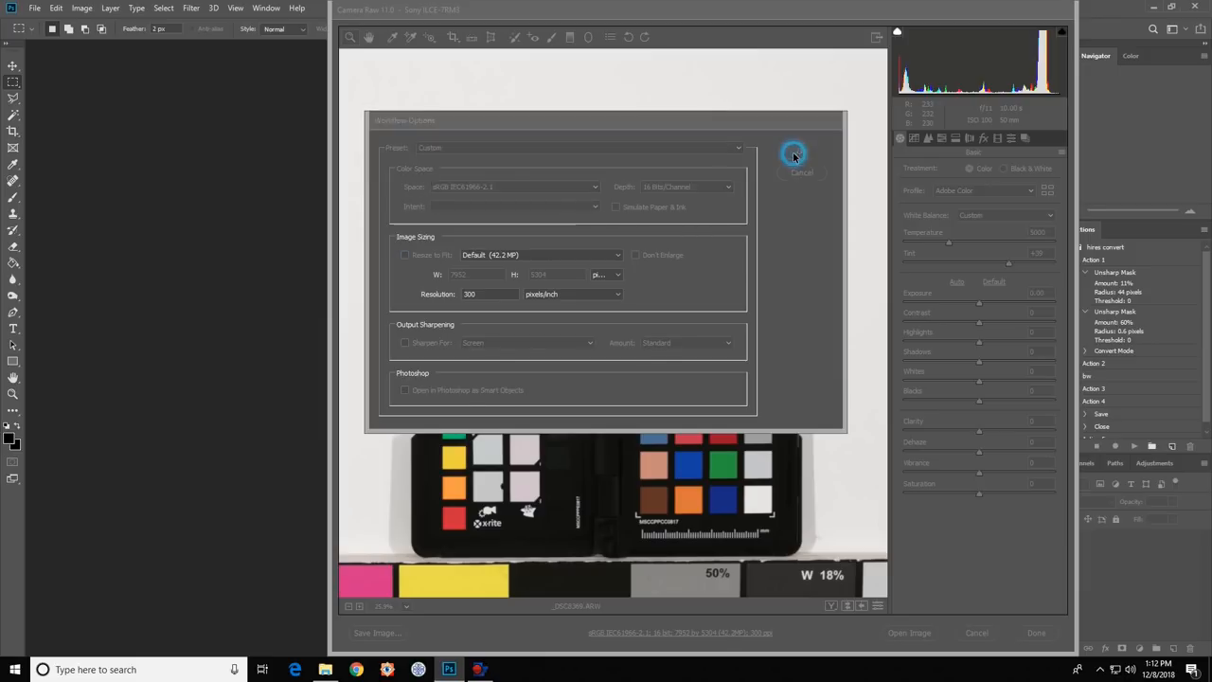
pyautogui.click(800, 170)
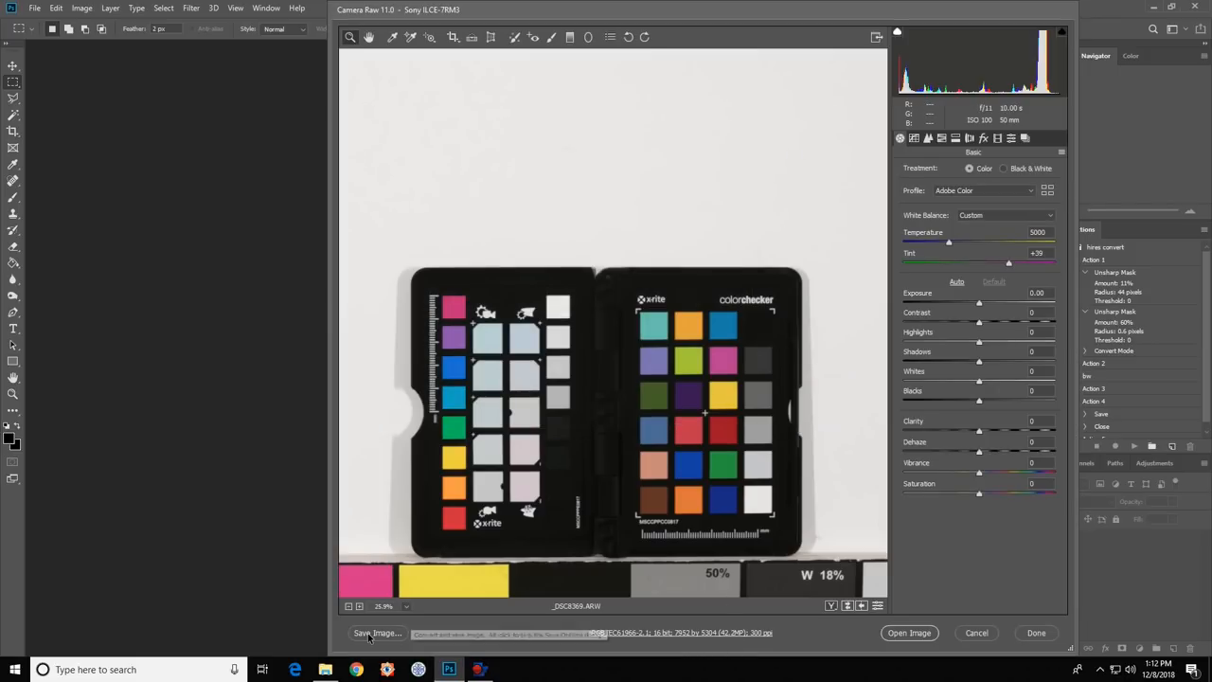
# - Bring up the Save Image options to save the photo as a DNG file
pyautogui.click(374, 632)
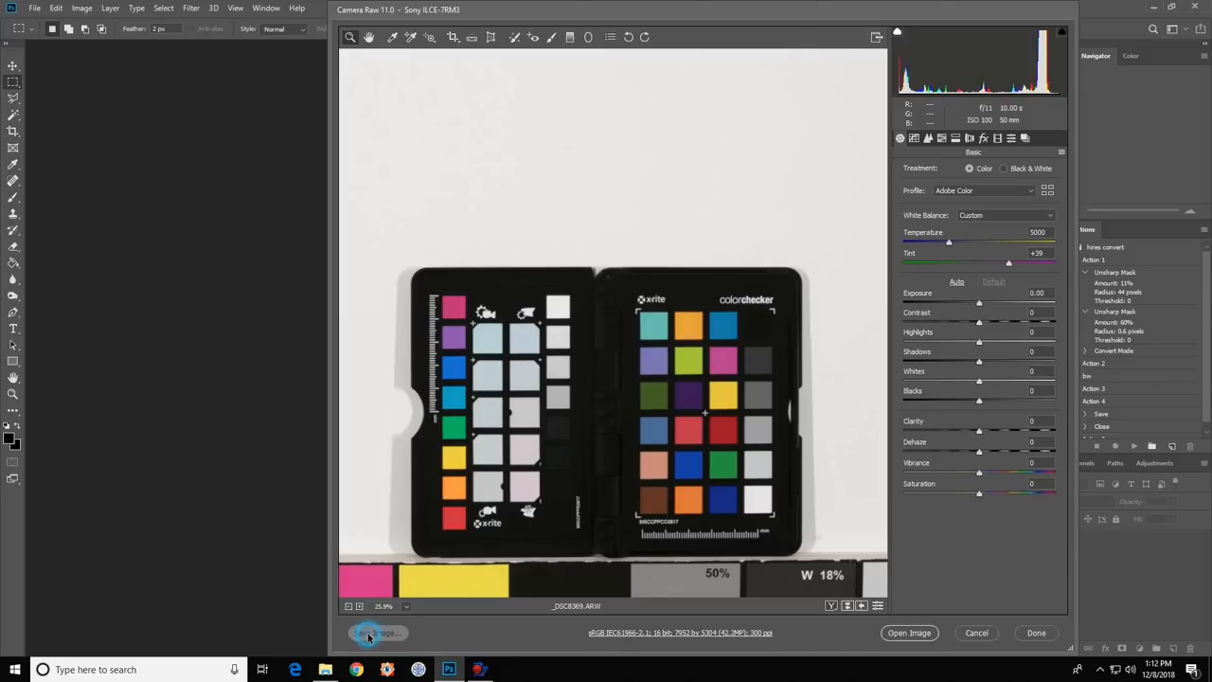
pyautogui.click(377, 633)
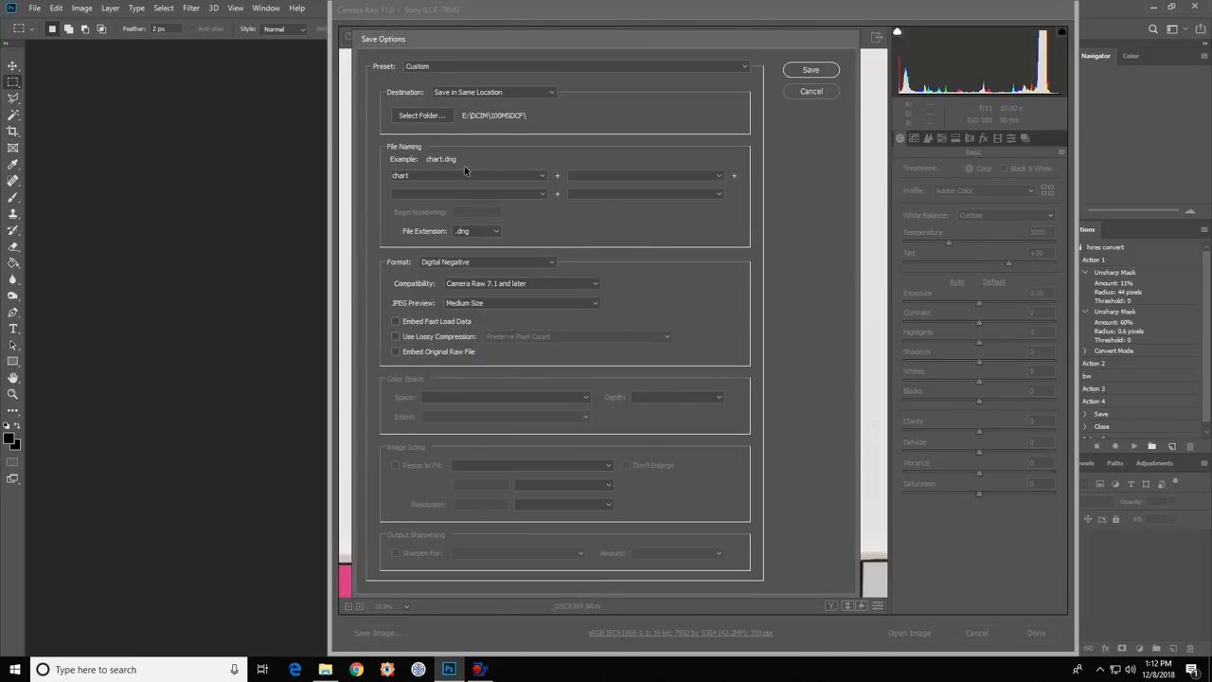
pyautogui.moveTo(511, 121)
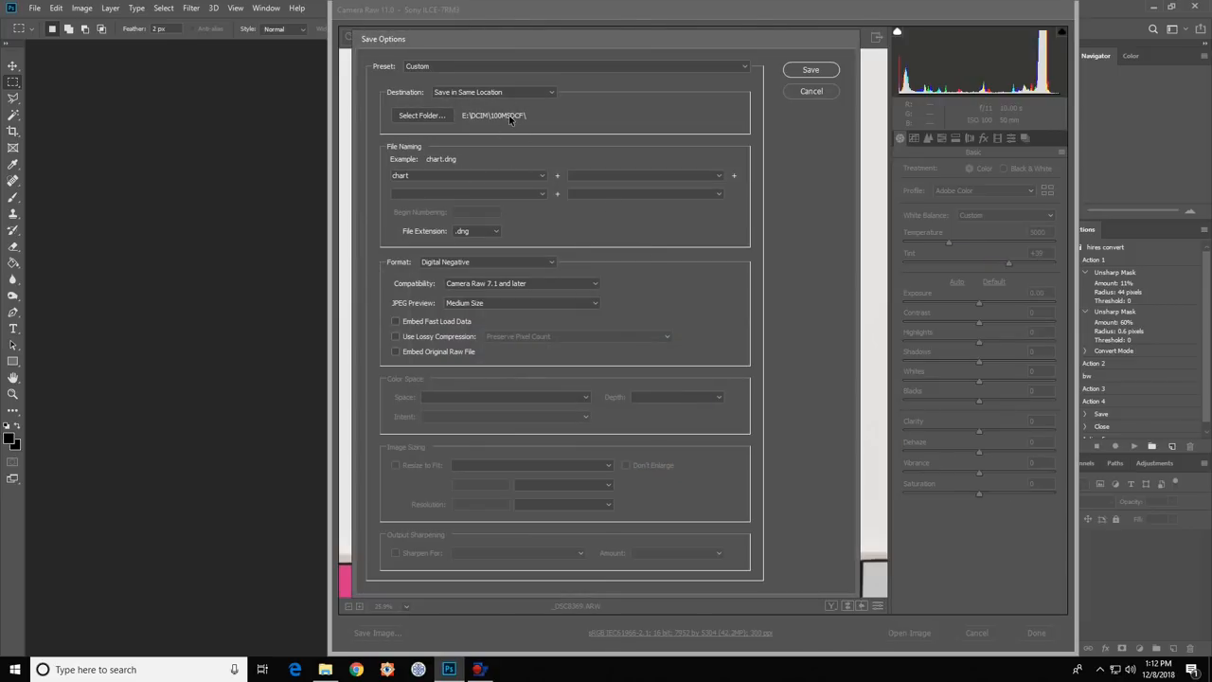